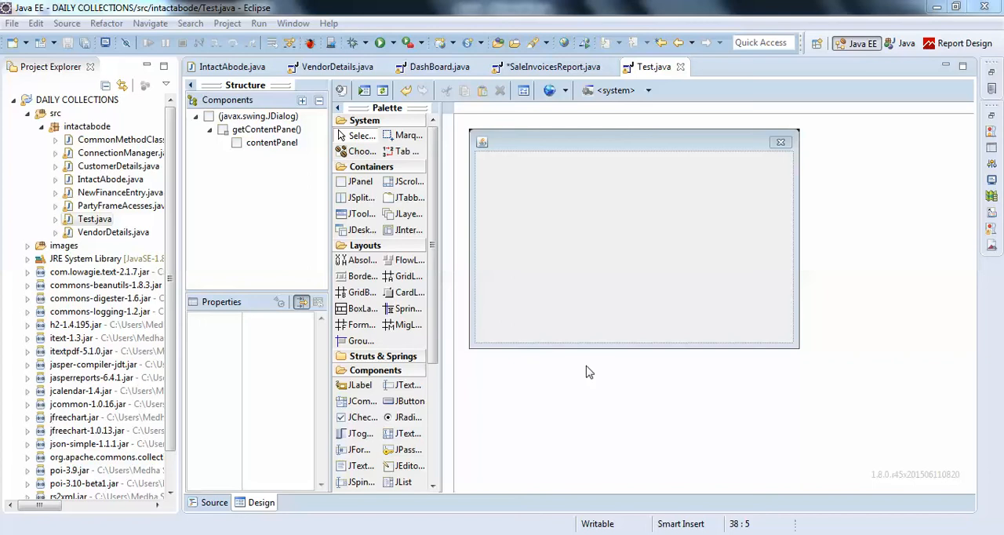
mouse_move(594, 313)
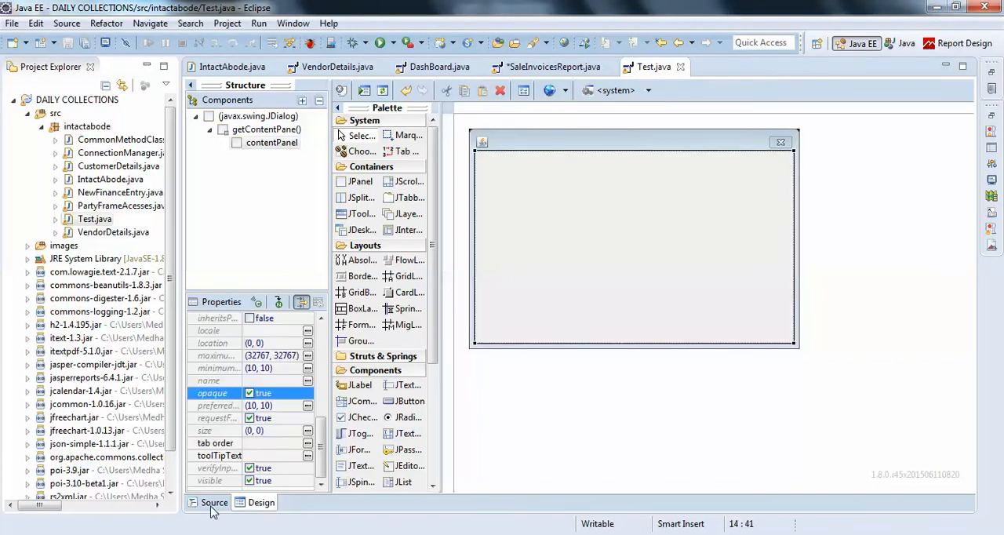
Step: View DashBoard.java's main method and copy its system look-and-feel try/catch block
left_click(214, 501)
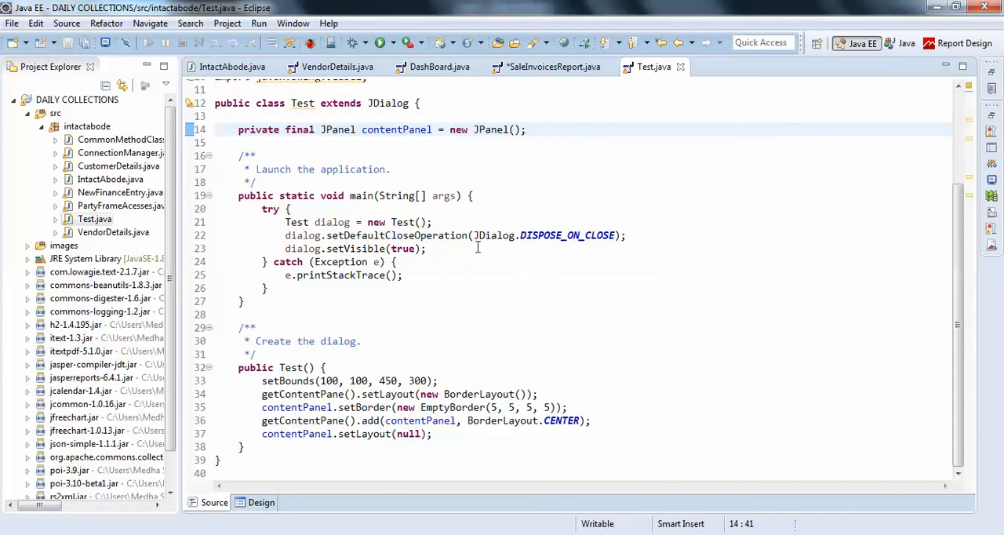
left_click(439, 67)
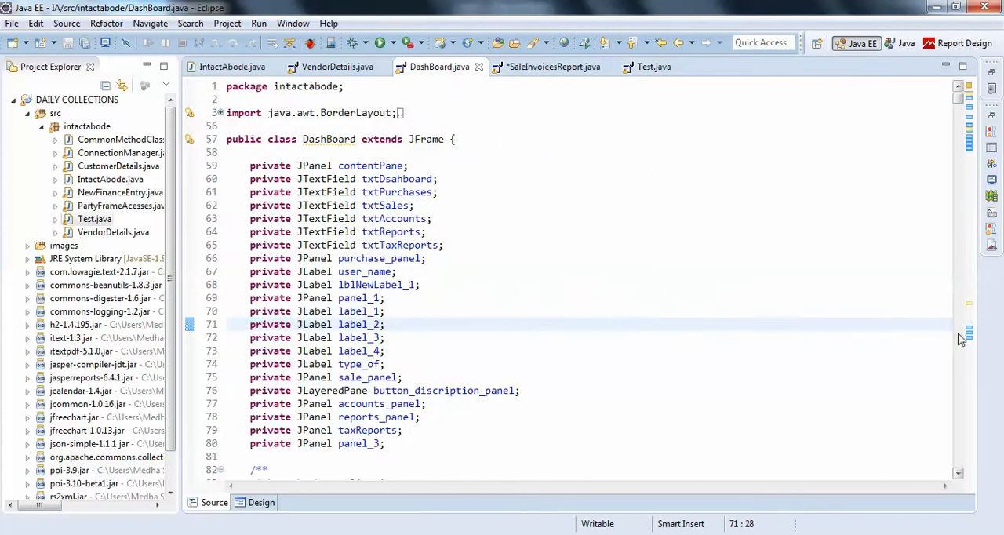
scroll("down", 3)
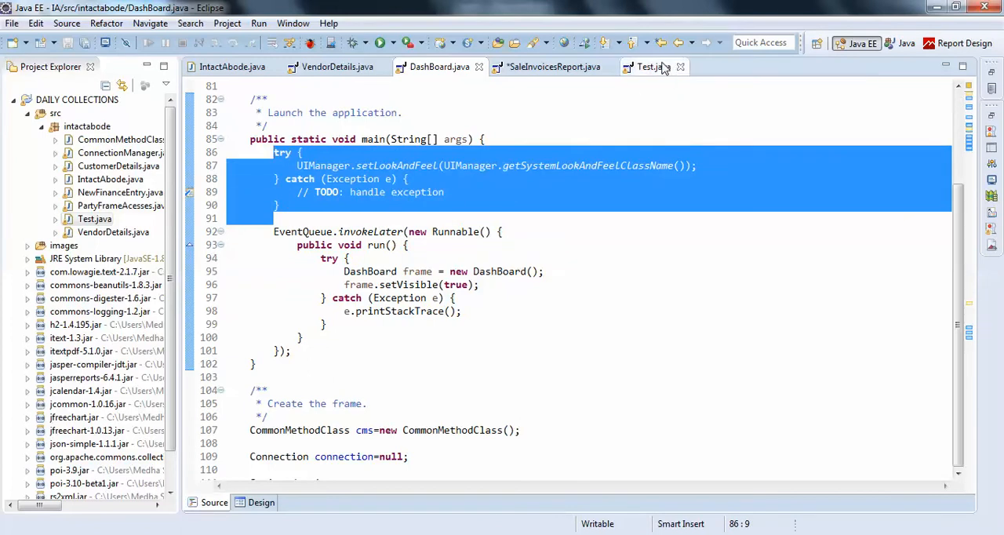
Step: Paste the look-and-feel try/catch block at the top of Test.java's main method
left_click(646, 67)
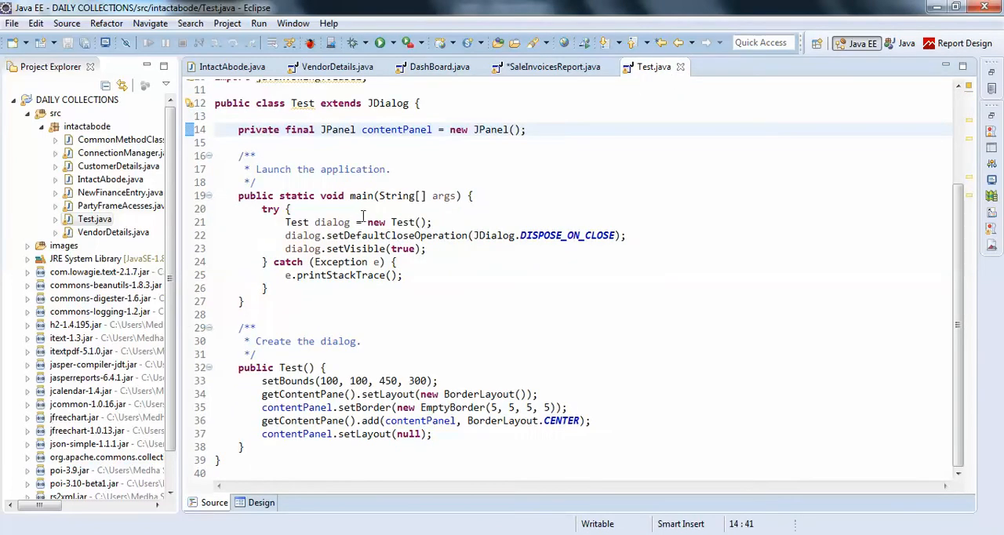
key("Return")
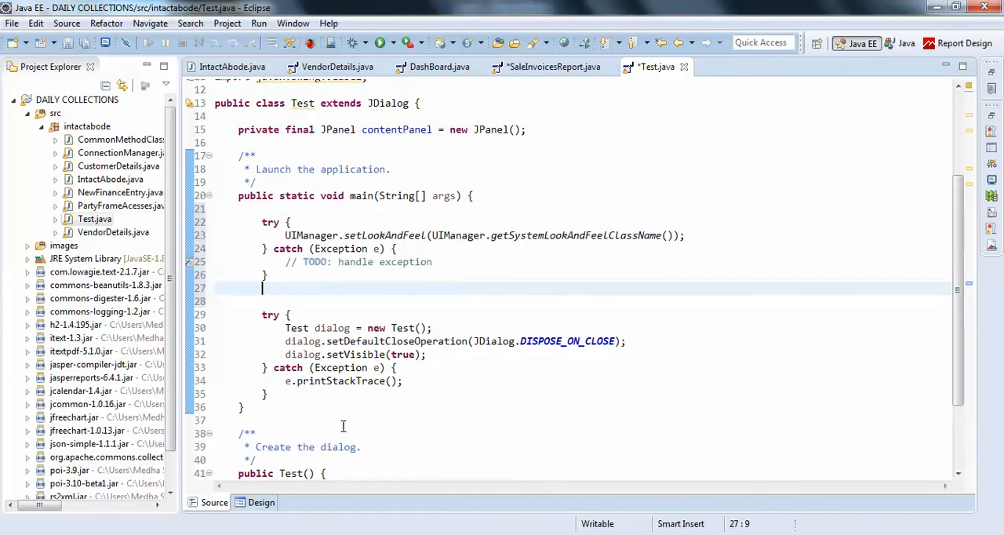
mouse_move(249, 519)
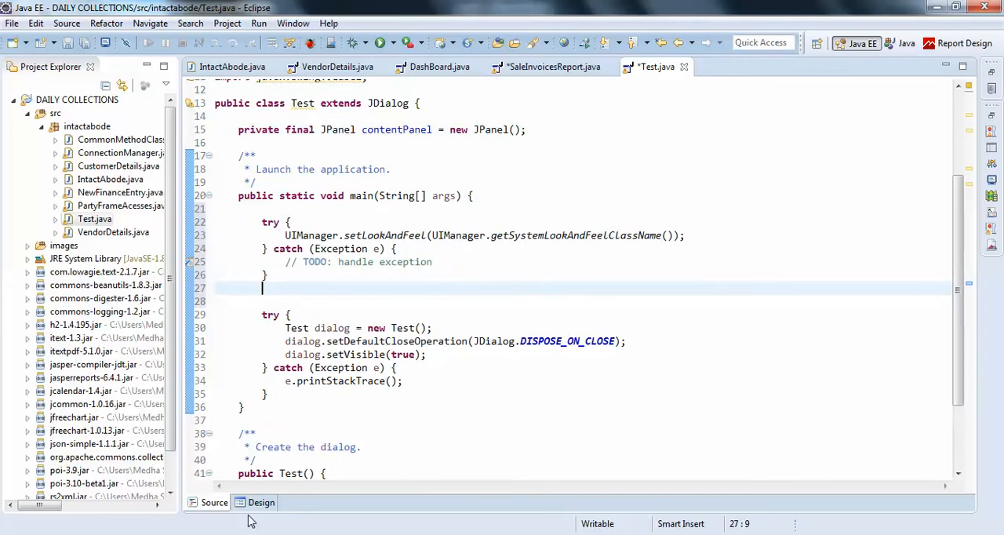
Step: In the Design view, drop a JLabel onto the content panel with text 'HELLO WORLD'
left_click(260, 501)
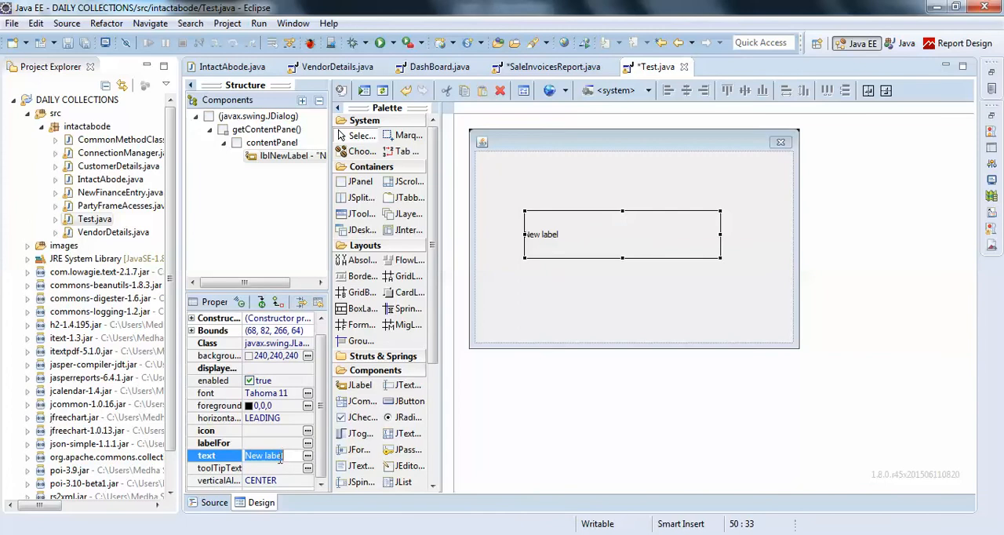
type("HELLO")
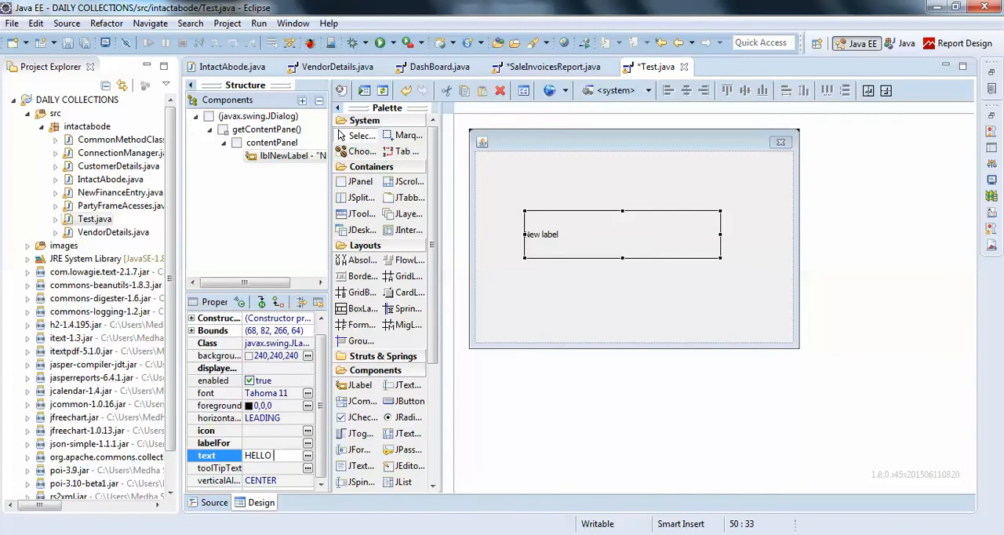
type("WORLD")
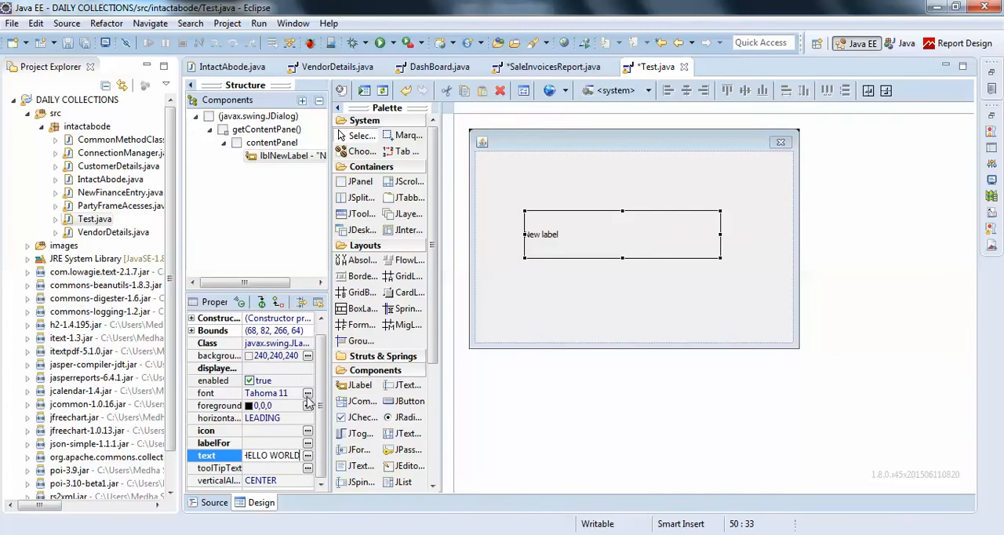
Step: Set the HELLO WORLD label's font to Tahoma size 20 and centre its text
left_click(307, 392)
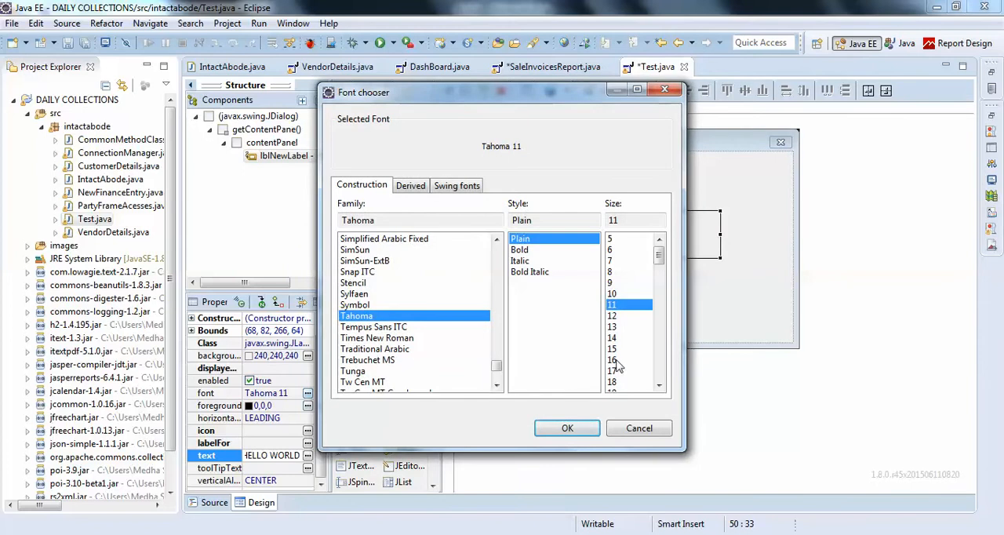
left_click(623, 283)
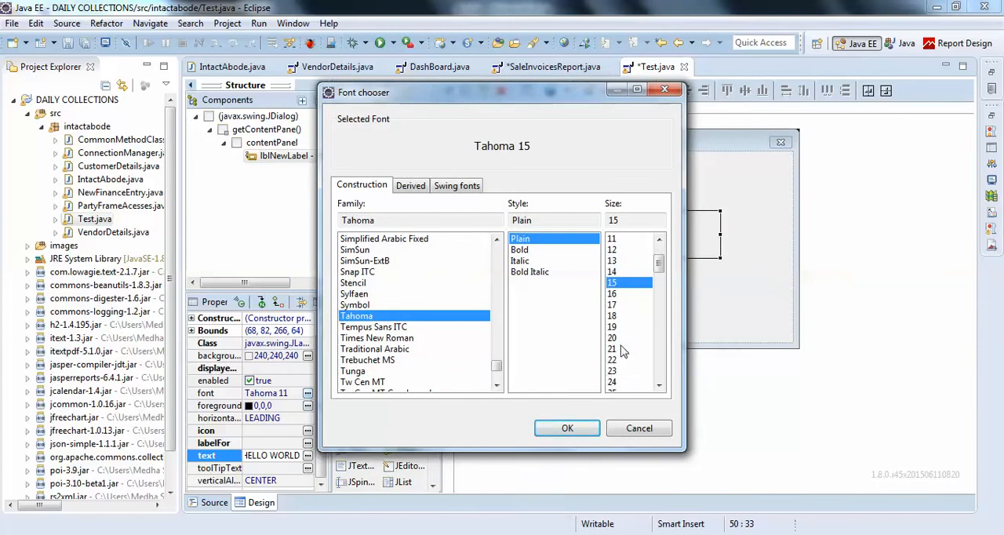
left_click(613, 337)
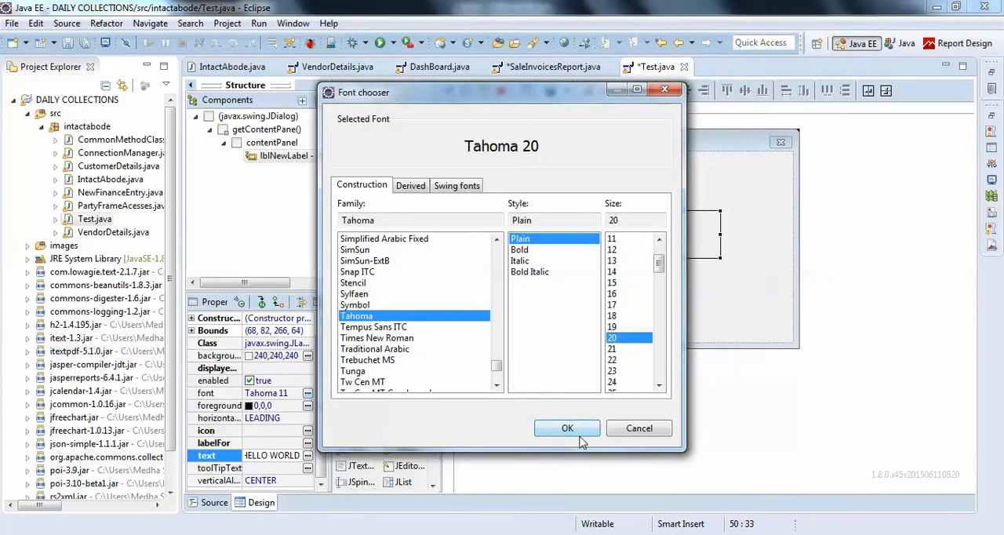
left_click(567, 428)
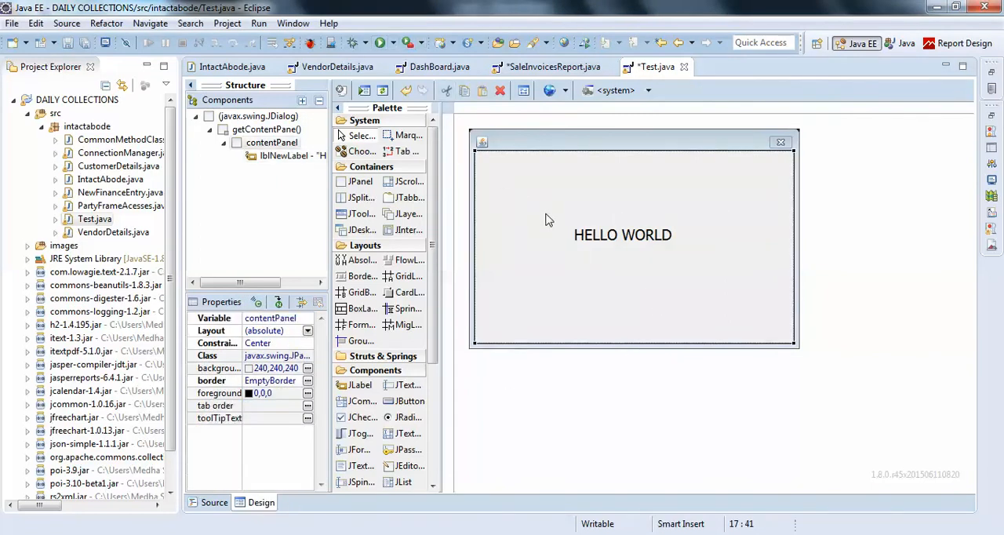
Step: Make the HELLO WORLD label opaque with an ORANGE background, then run the dialog
left_click(622, 235)
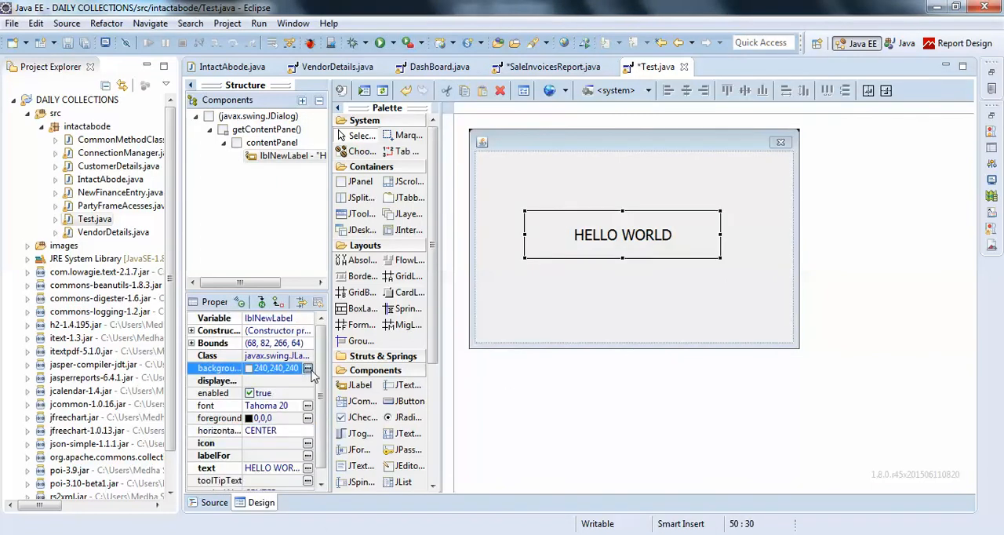
mouse_move(577, 311)
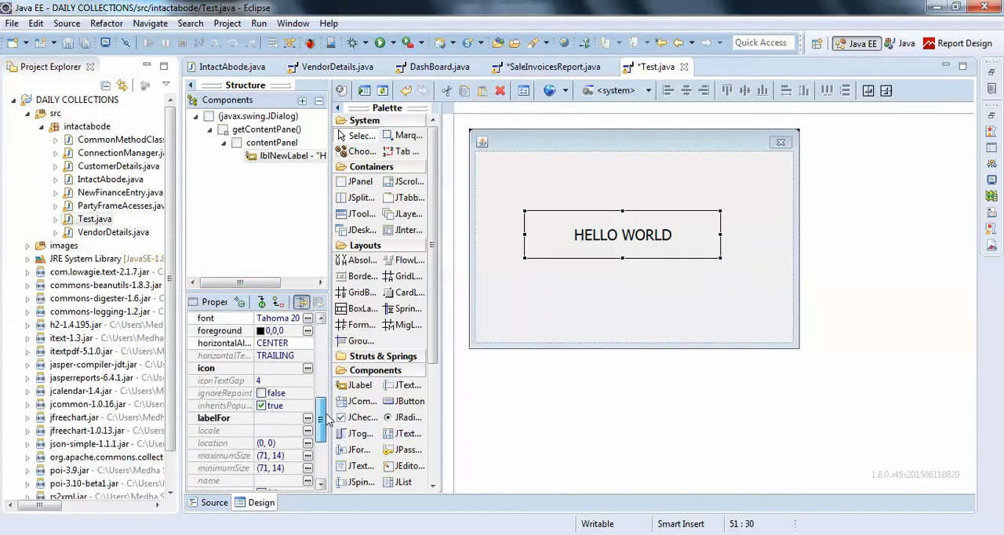
scroll("down", 3)
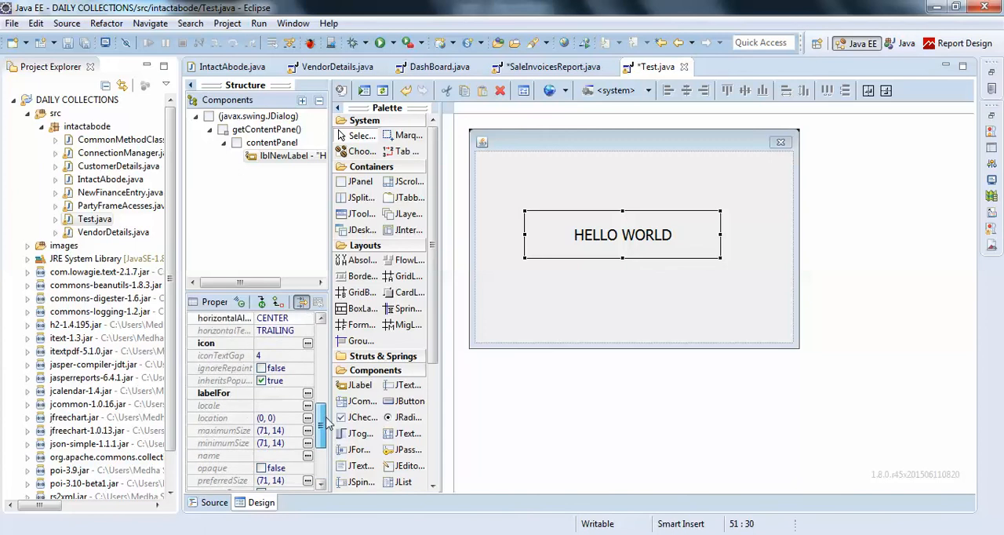
scroll("down", 3)
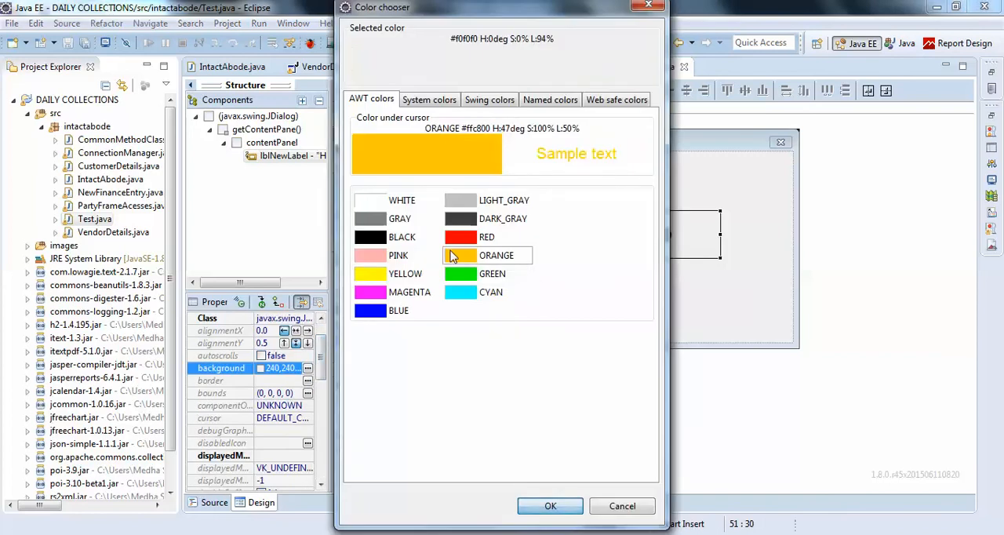
left_click(550, 505)
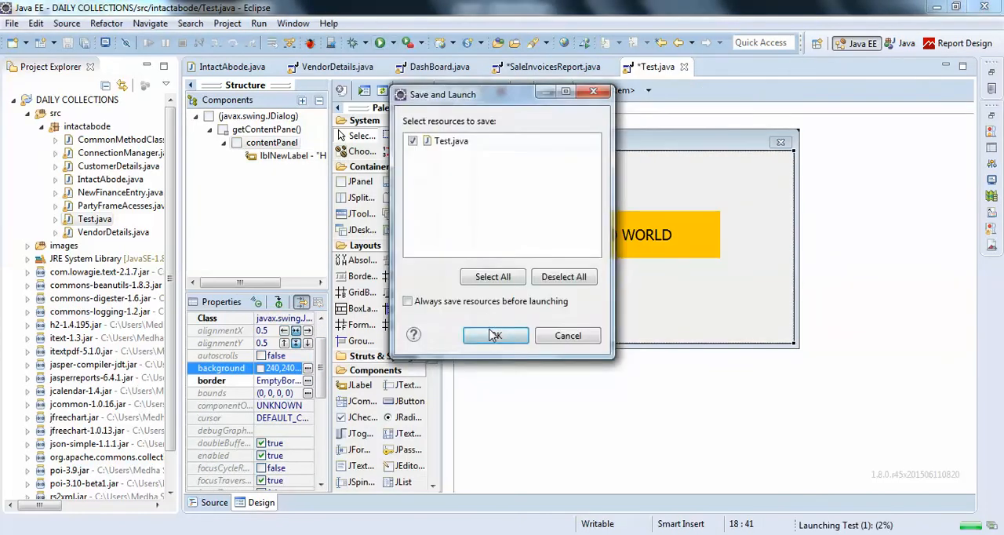
Step: Save Test.java, check the orange HELLO WORLD dialog, then close it
left_click(495, 334)
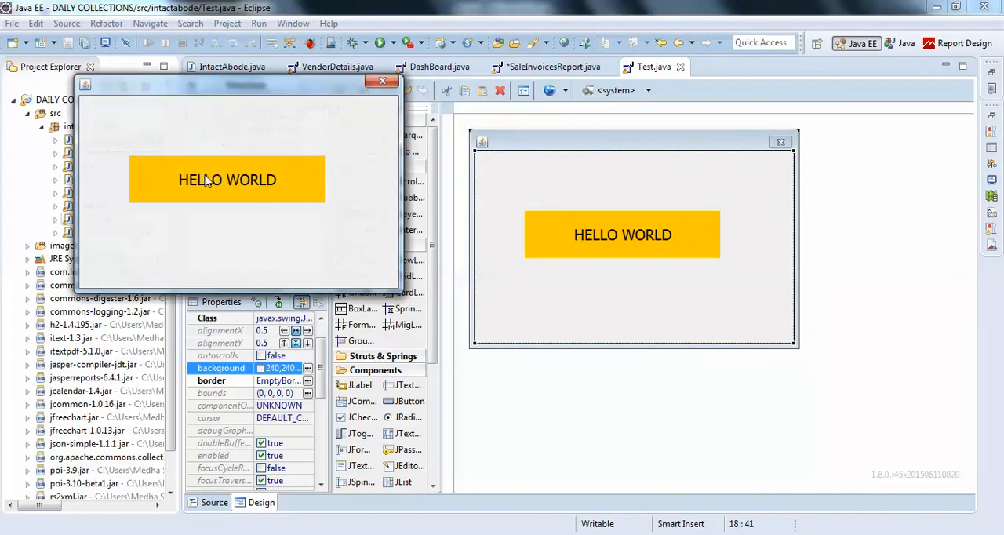
mouse_move(377, 83)
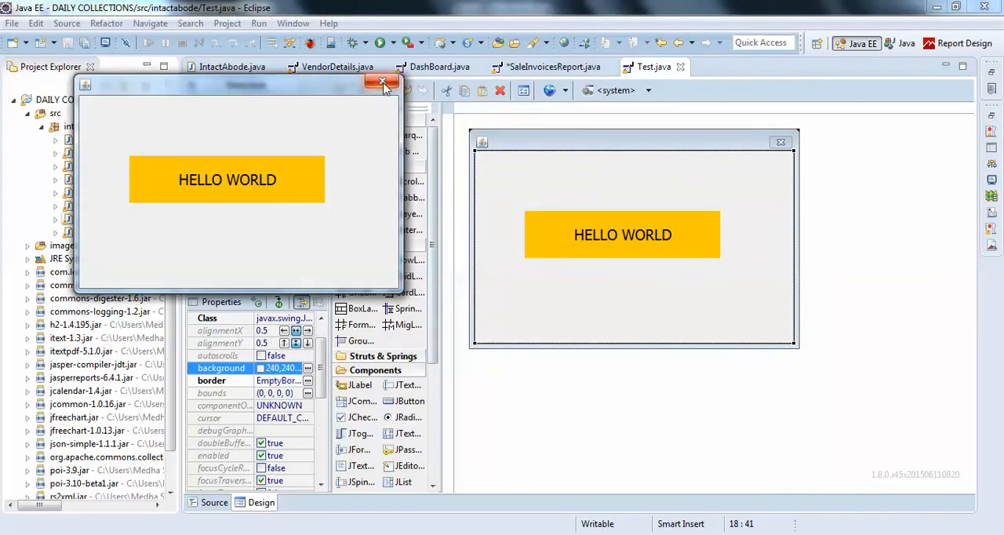
left_click(380, 83)
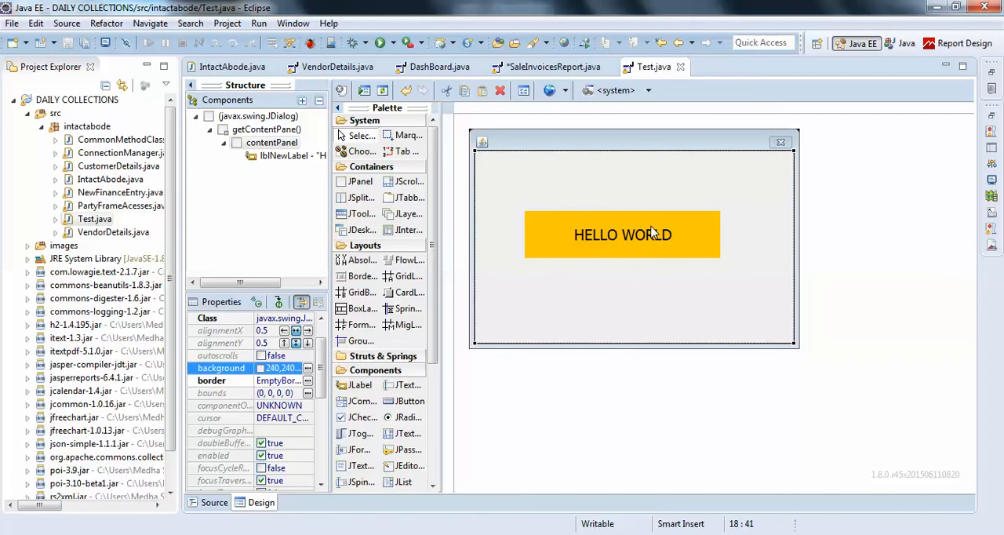
mouse_move(653, 299)
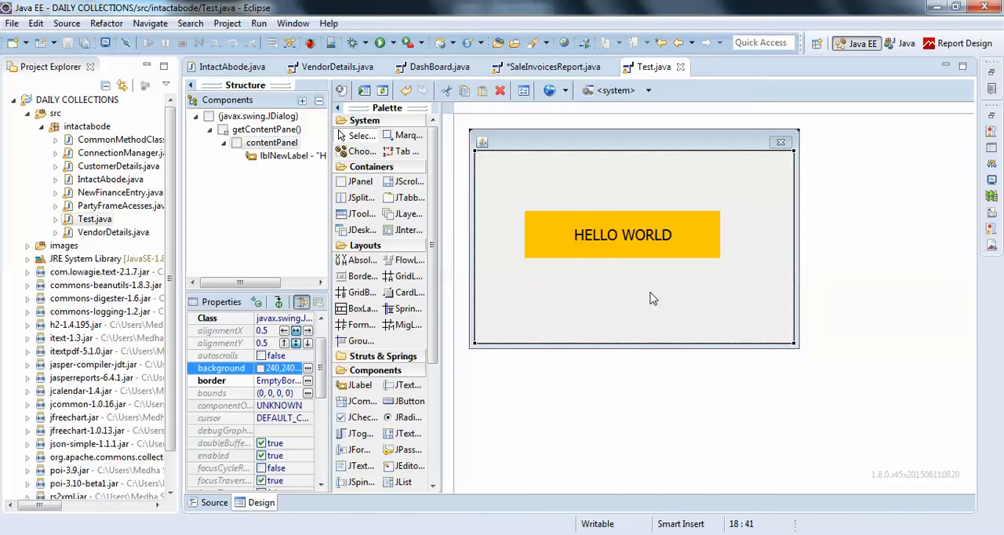
left_click(622, 235)
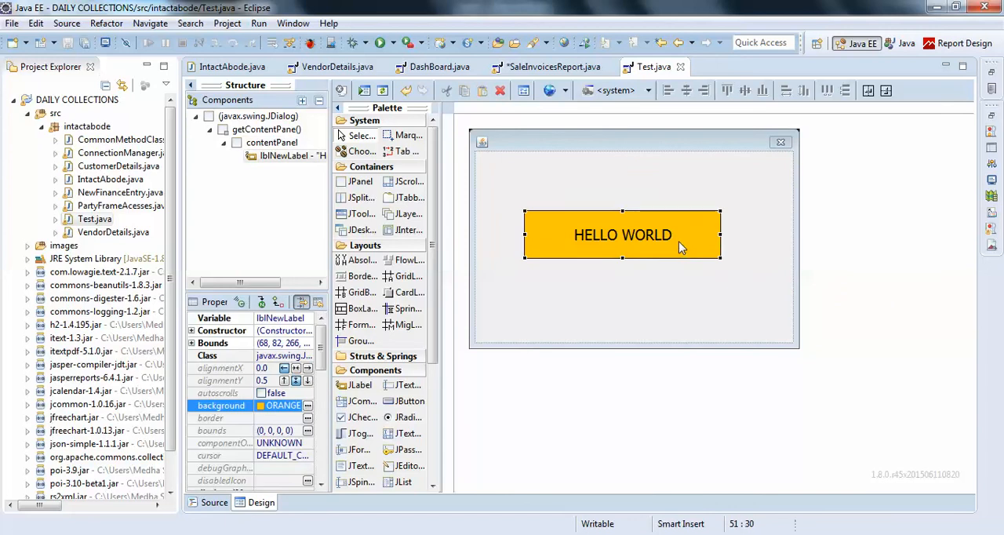